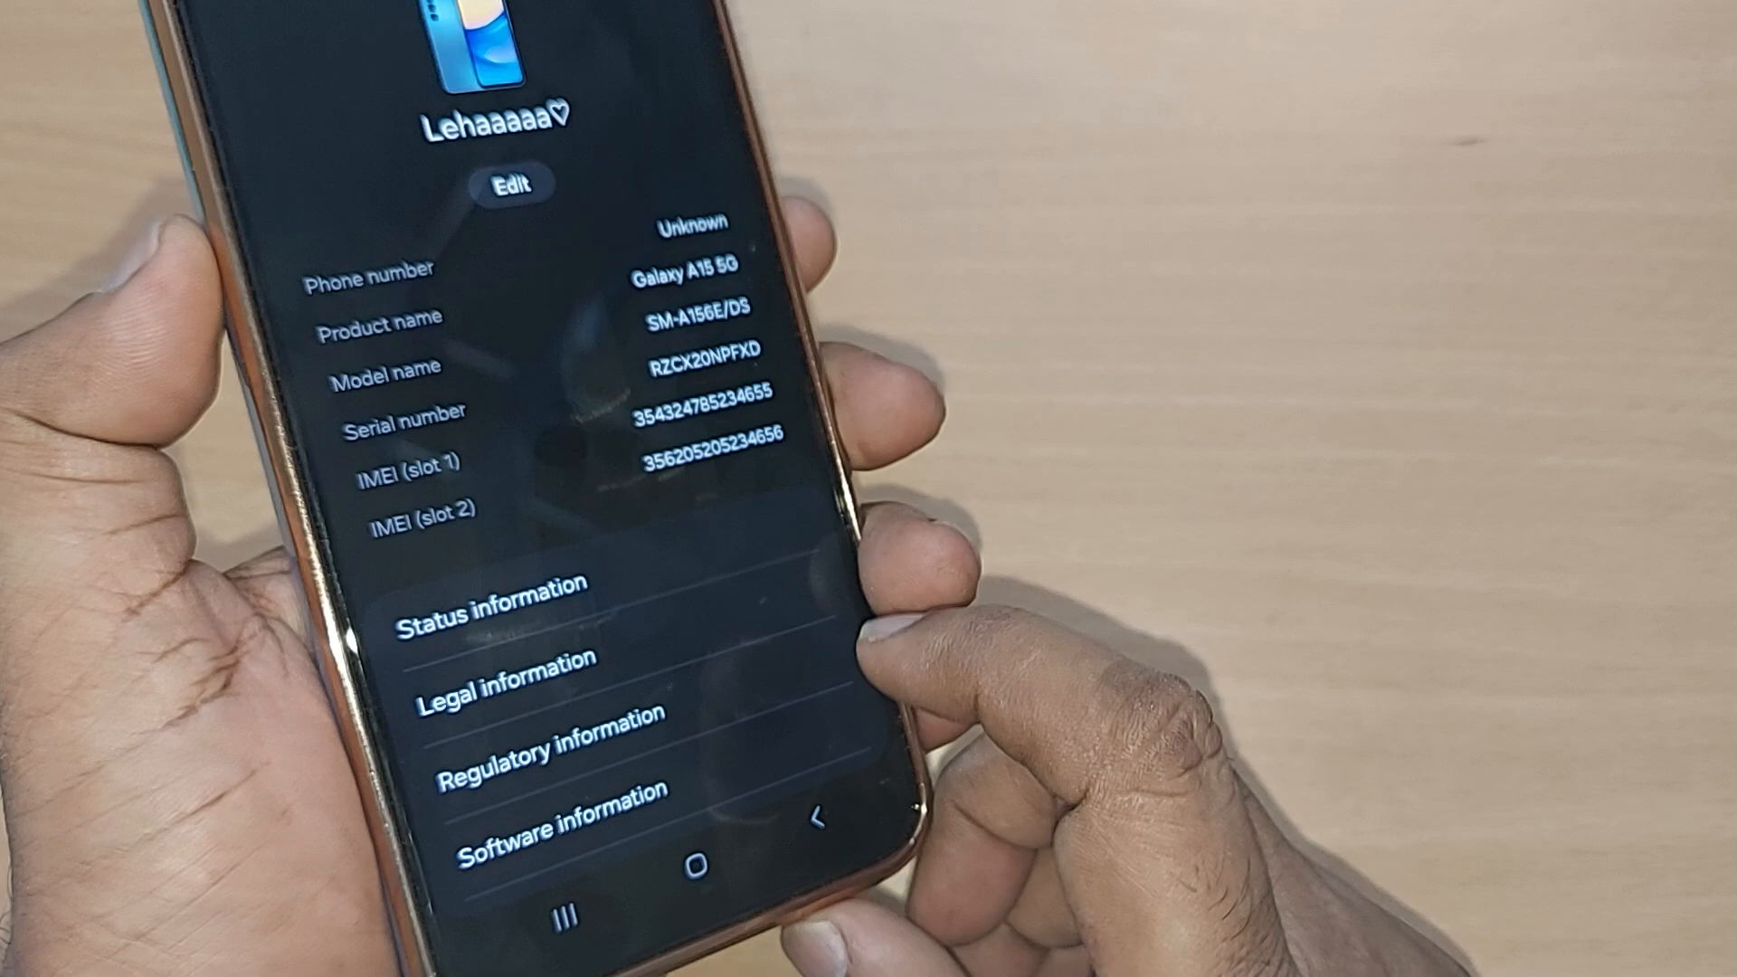
scroll(down, 3)
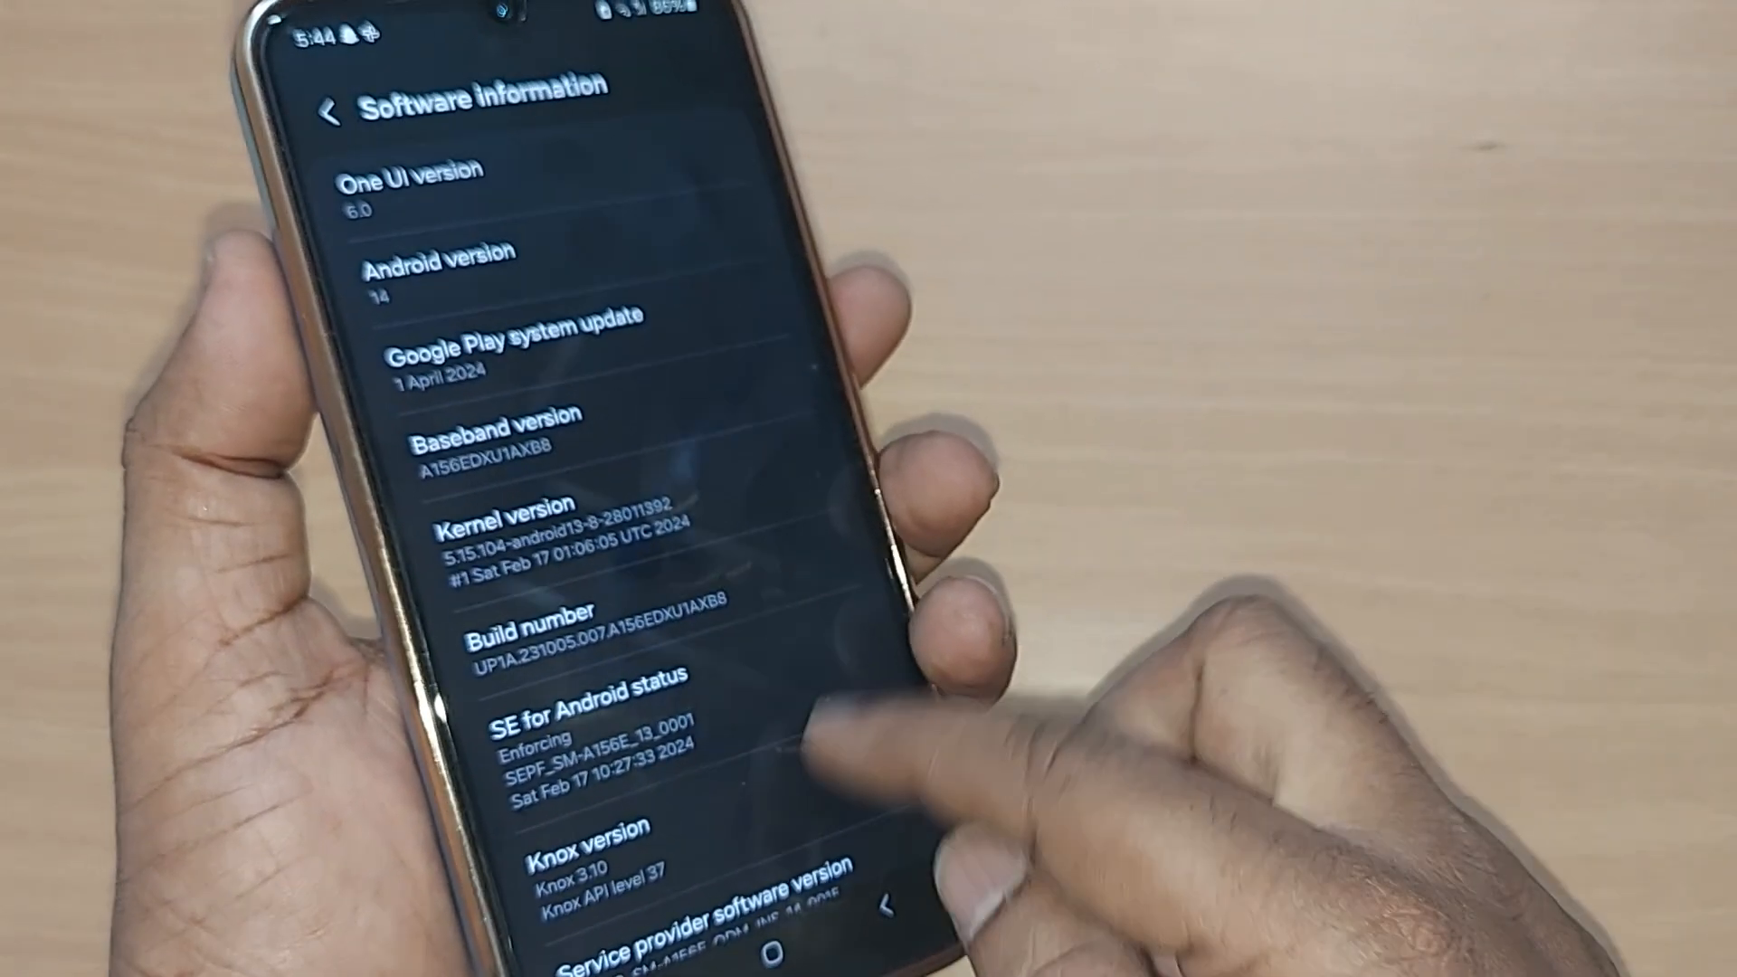
scroll(down, 3)
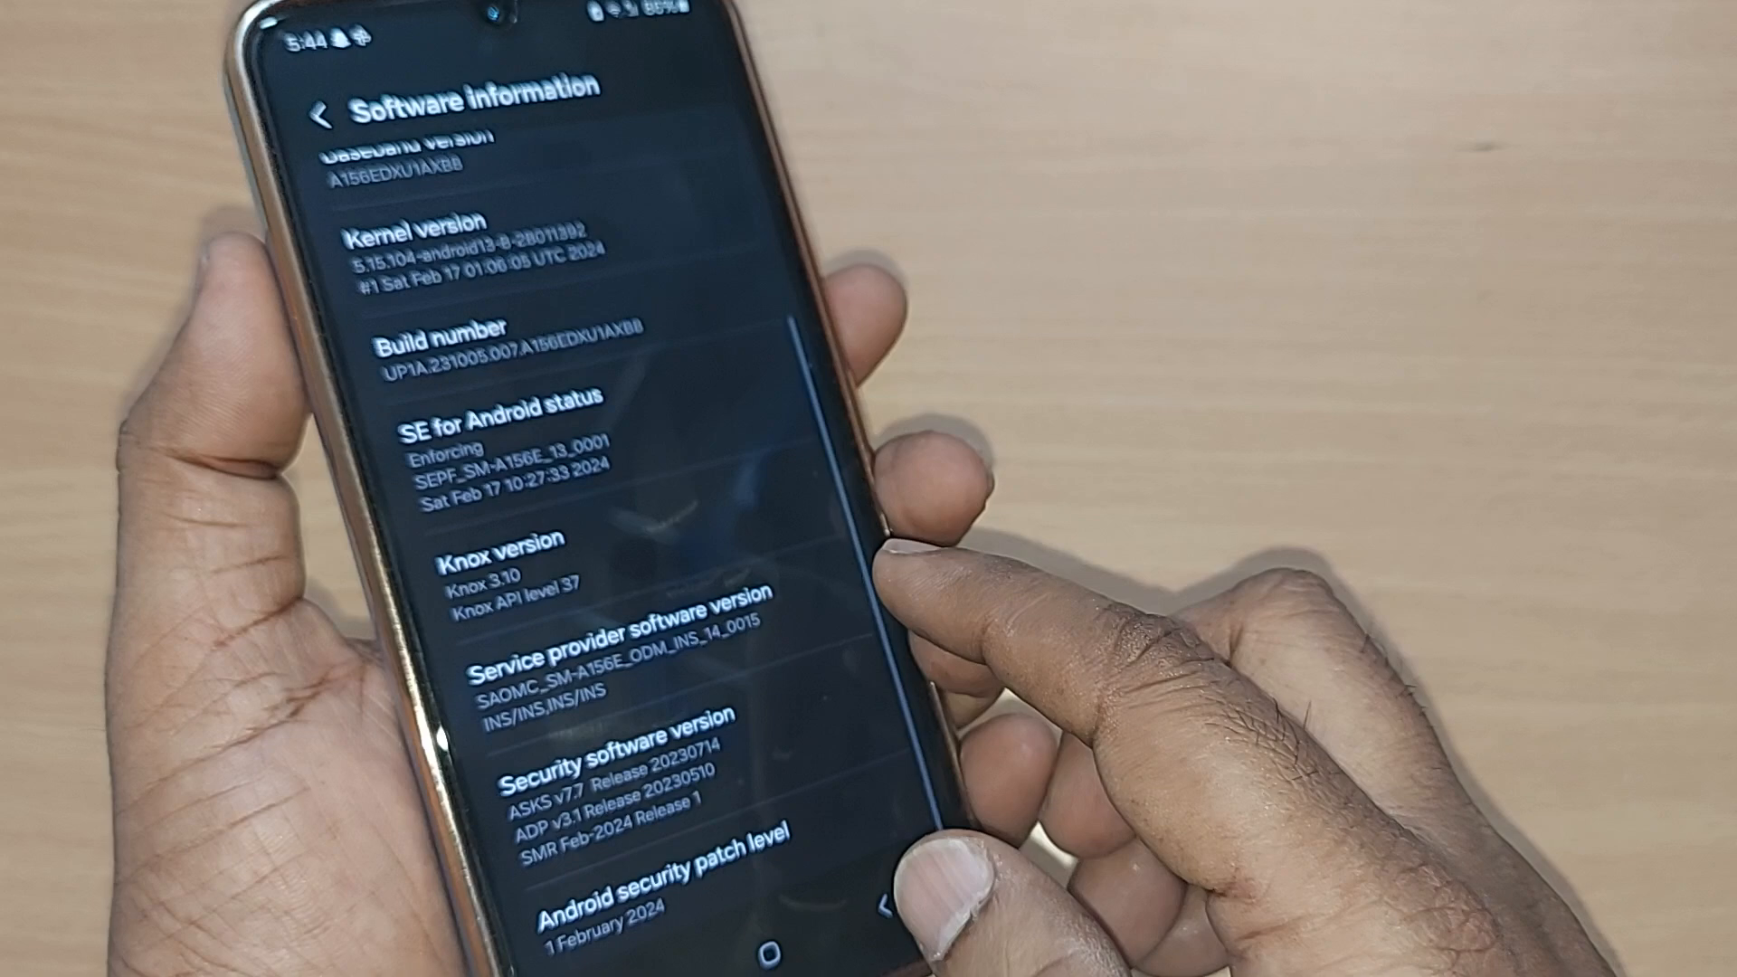